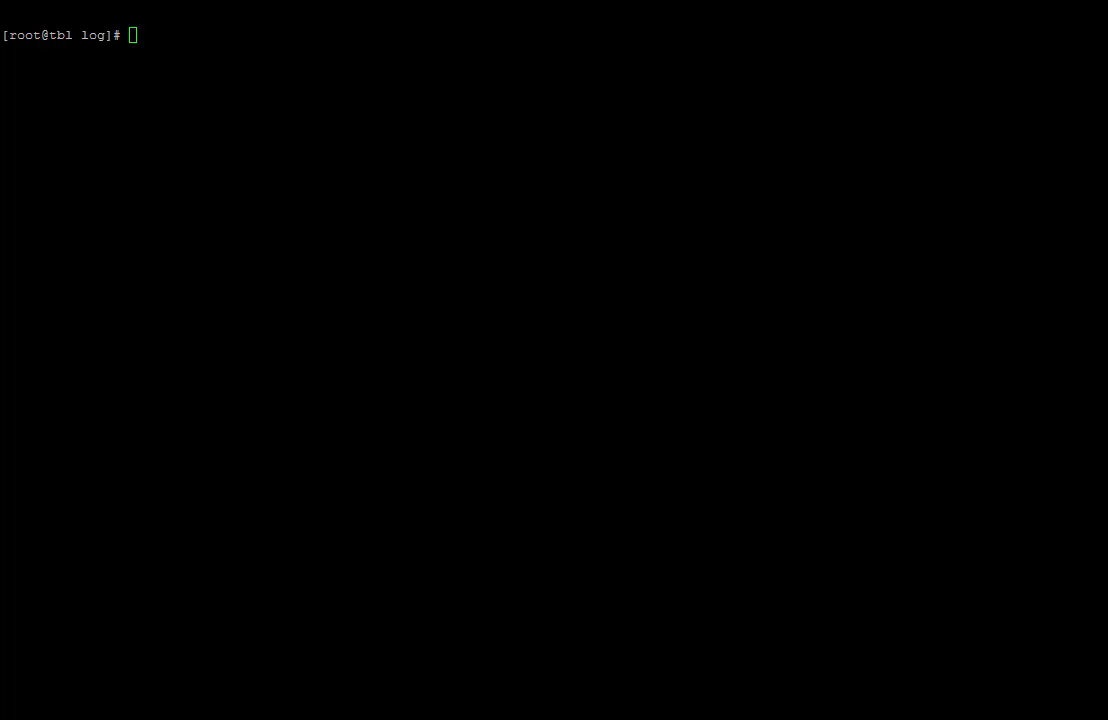
Try cat tblline.log with an awk '{print $1}' command, then abandon it with Ctrl+C
type("cat tblline.log")
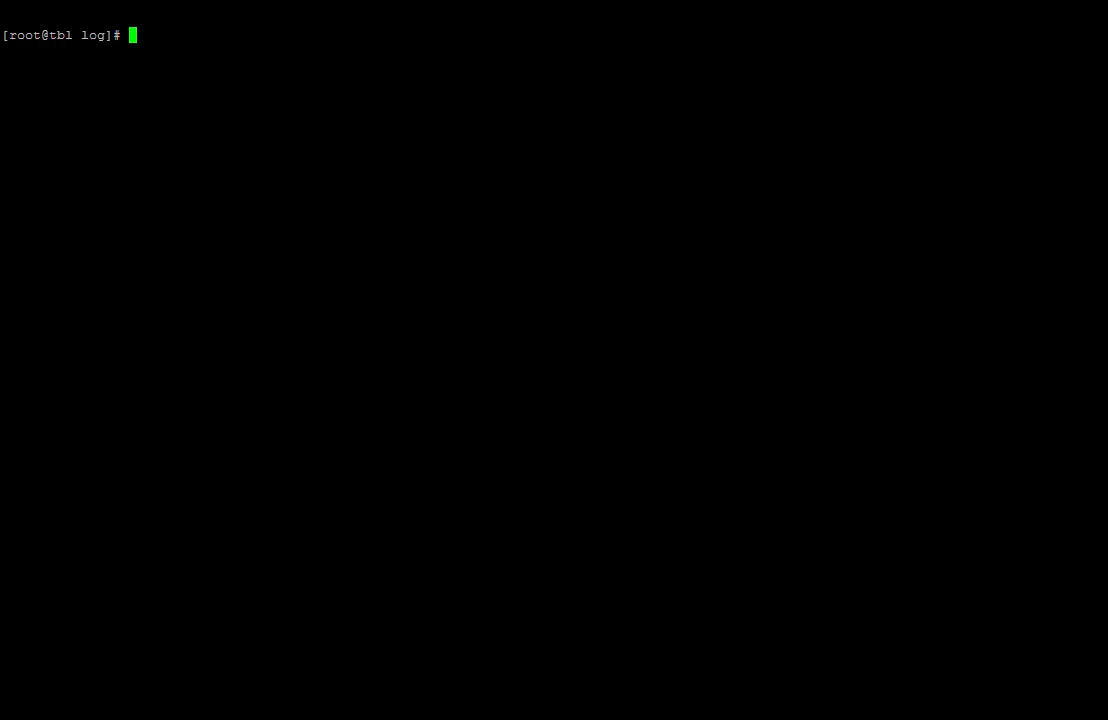
type("awk '")
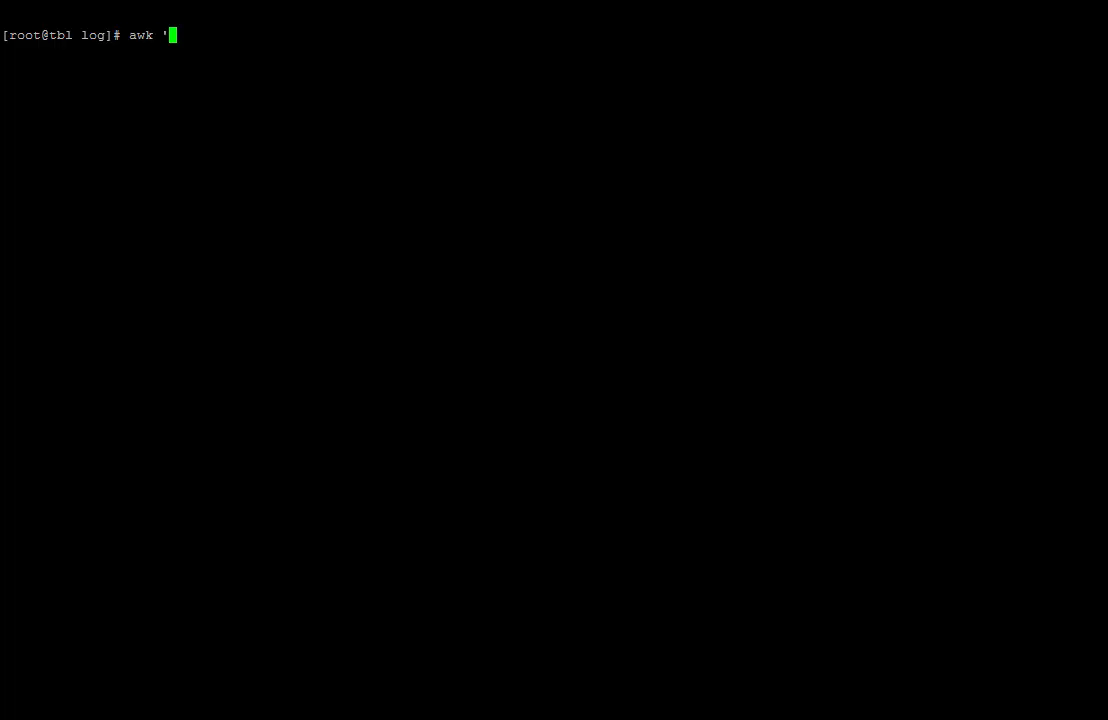
type("{")
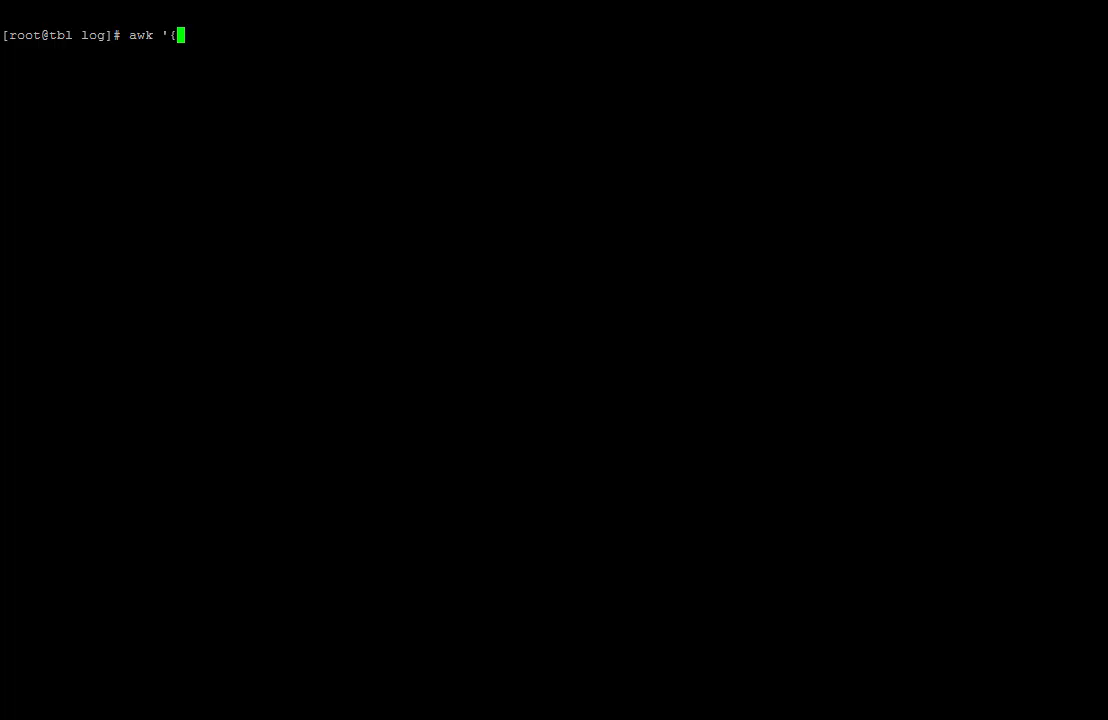
type("prin")
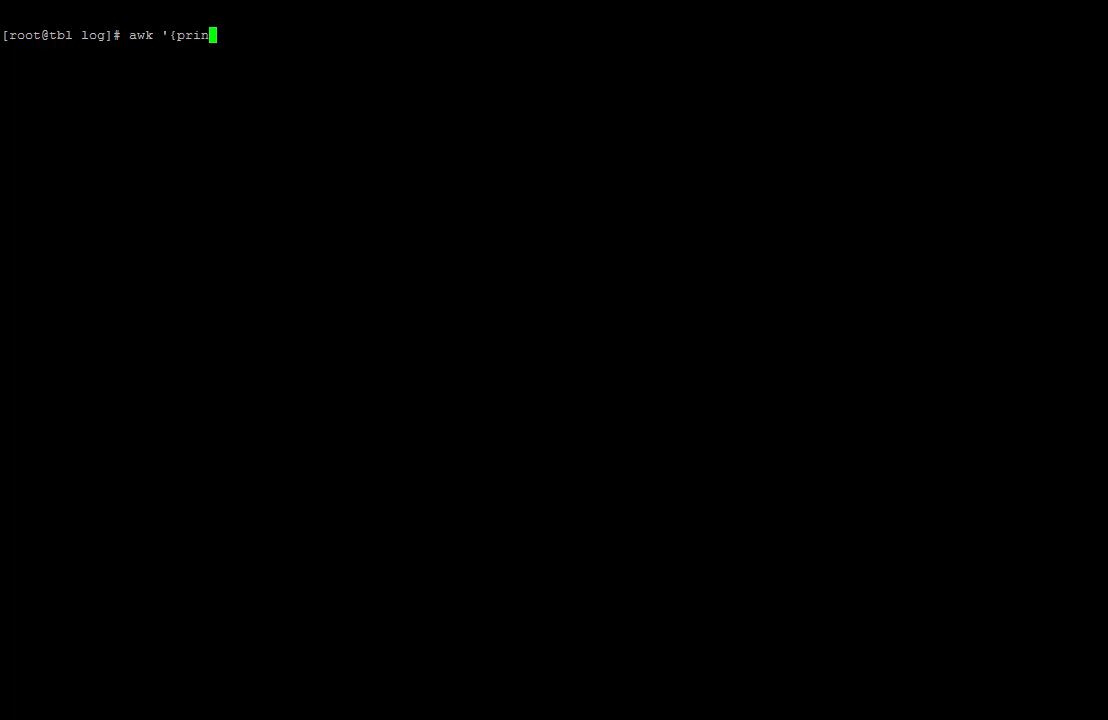
type("t $")
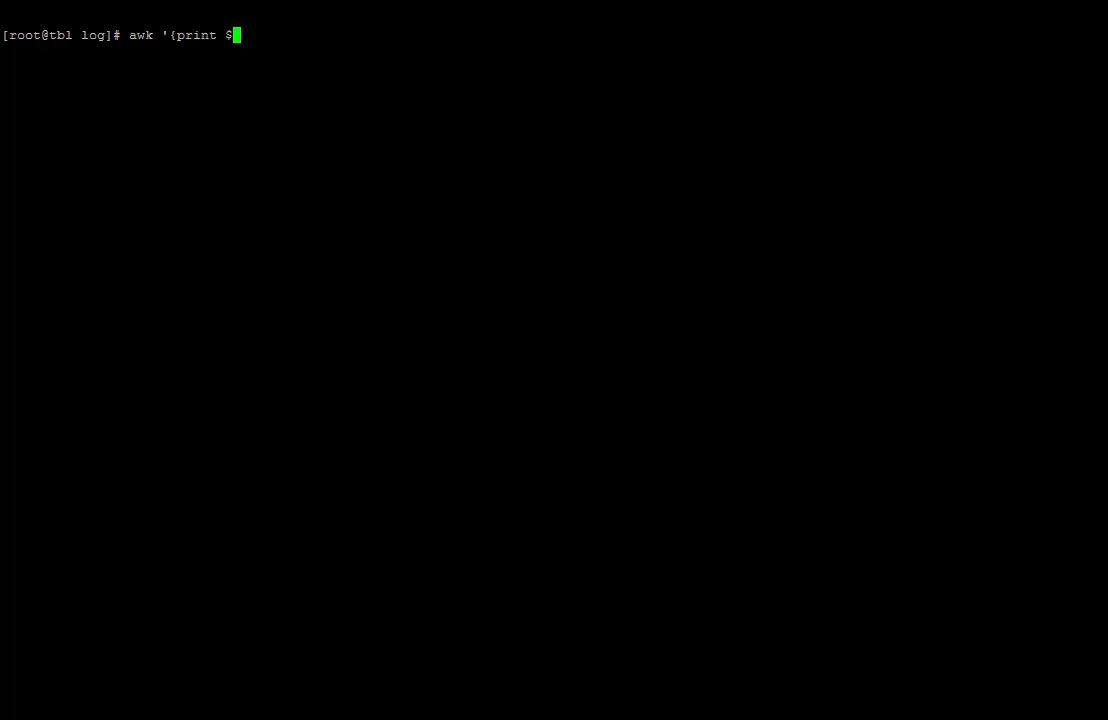
type("1")
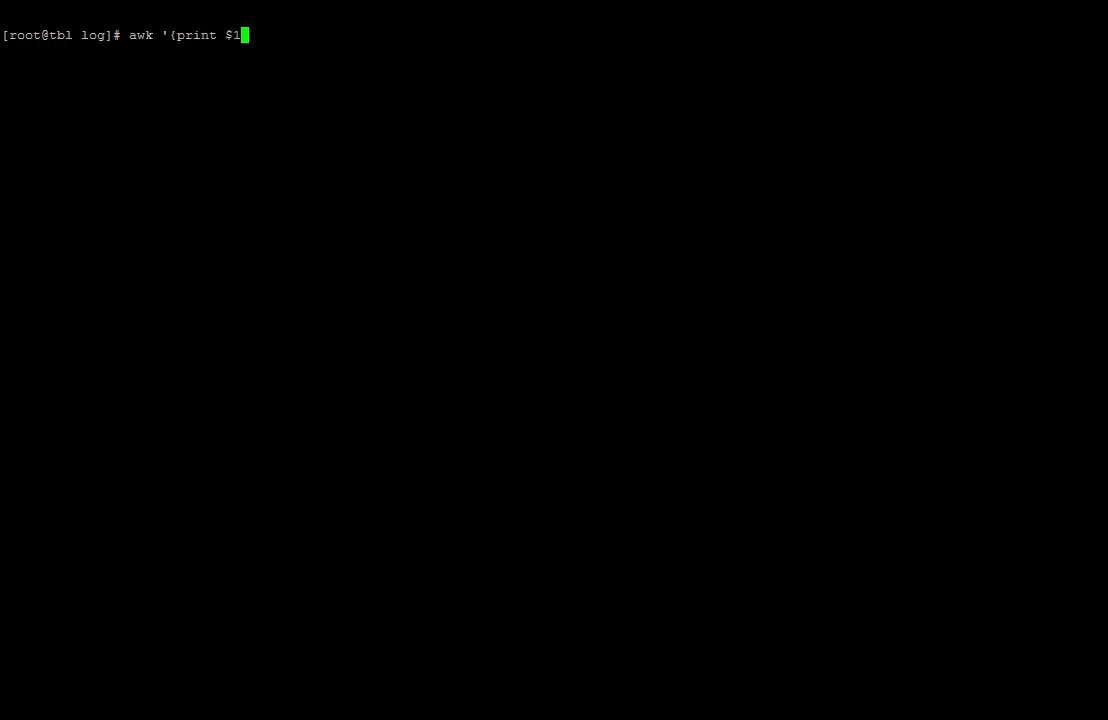
type("}'")
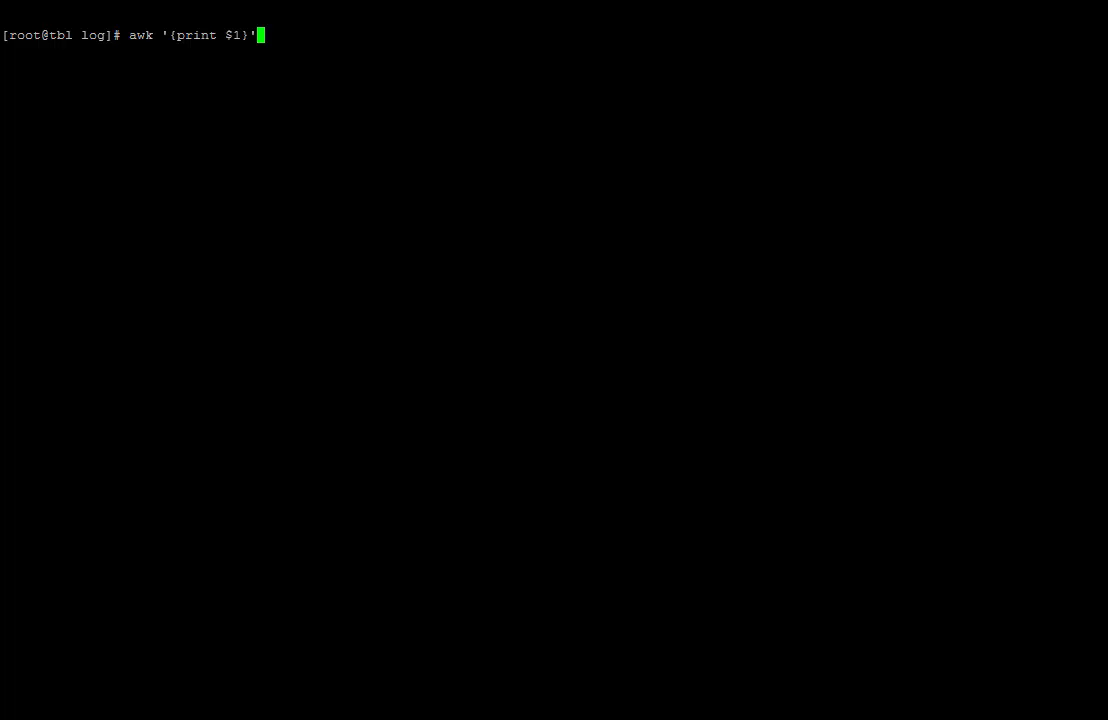
key("ctrl+c")
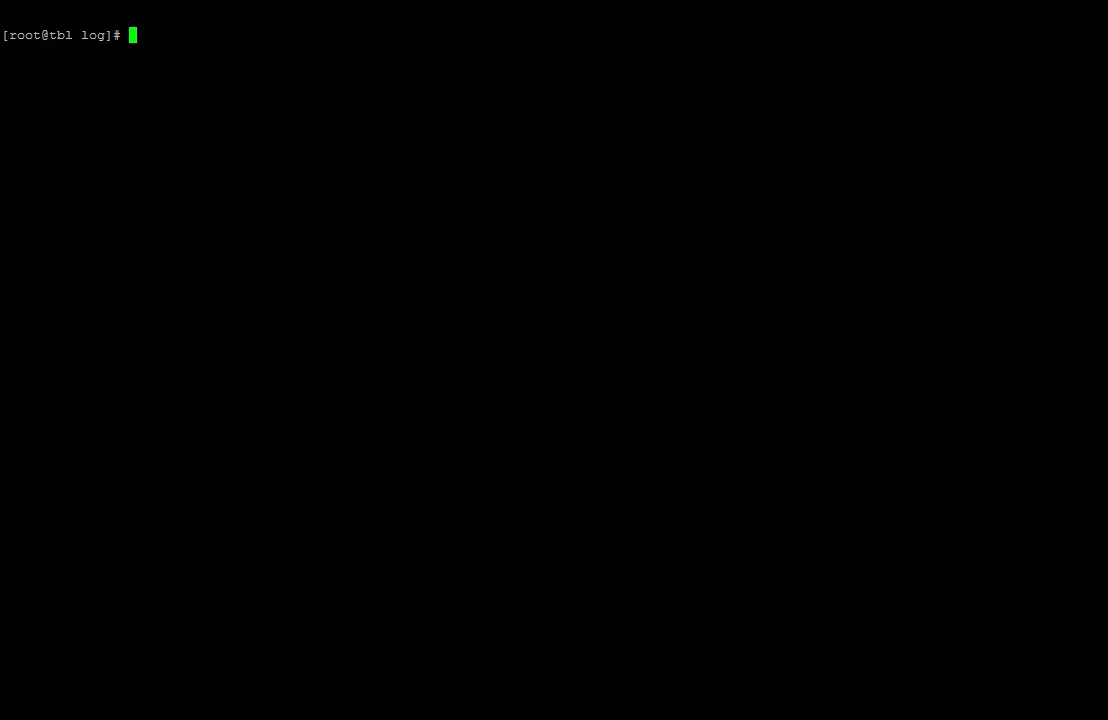
Dump tbltest.log with cat and scroll through the ModSecurity log output
type("cat")
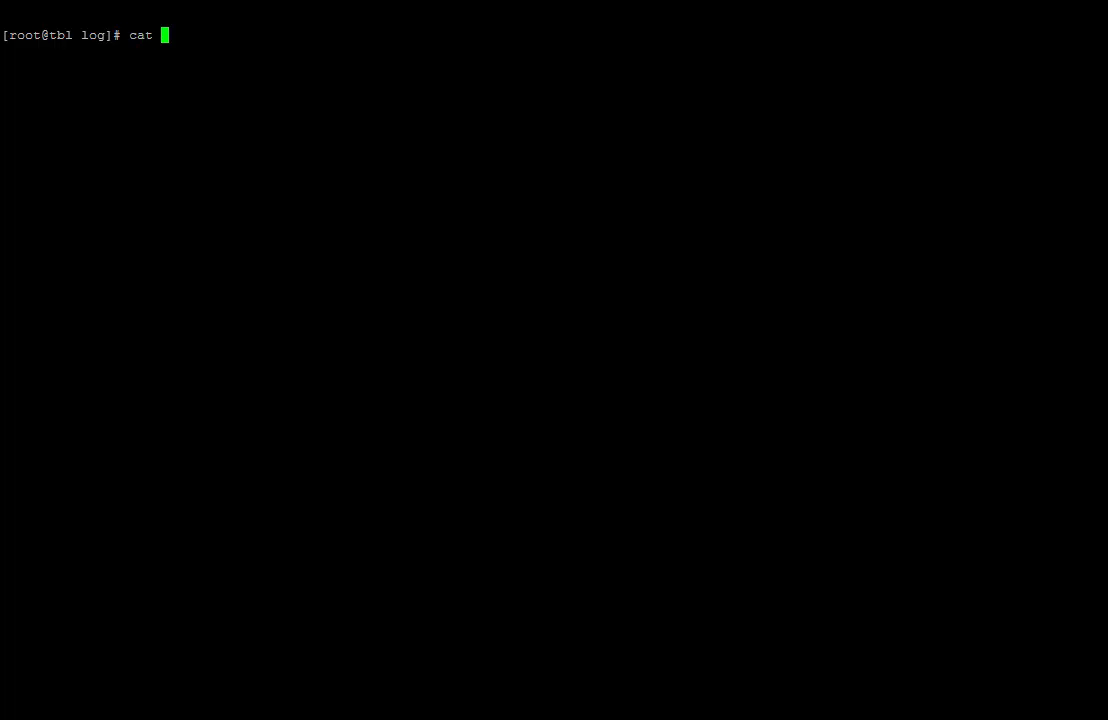
type("tblte")
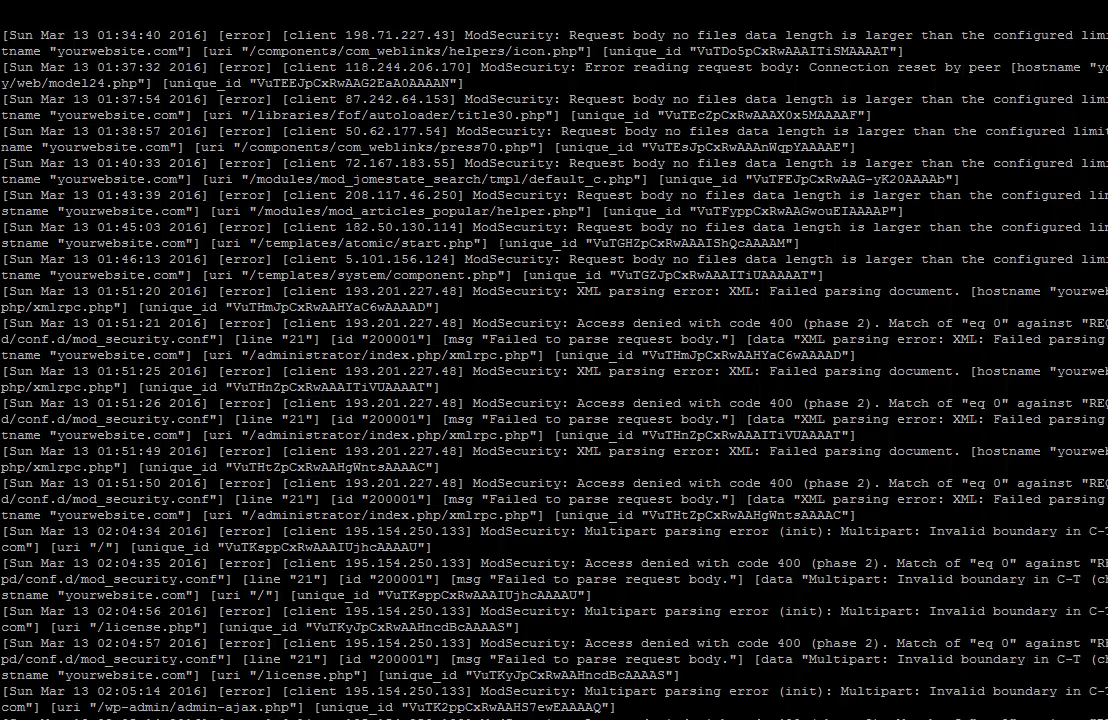
scroll("down", 3)
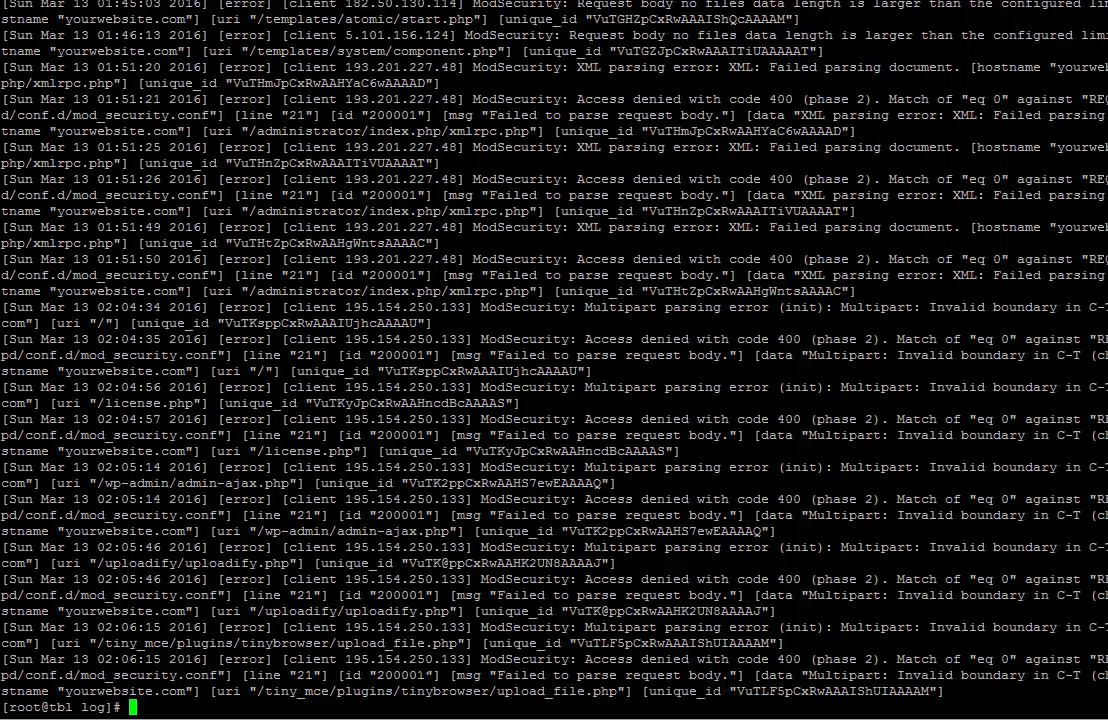
Pipe tbltest.log into awk '{print $1}' to print each entry's first field
type("cat tbltest.log")
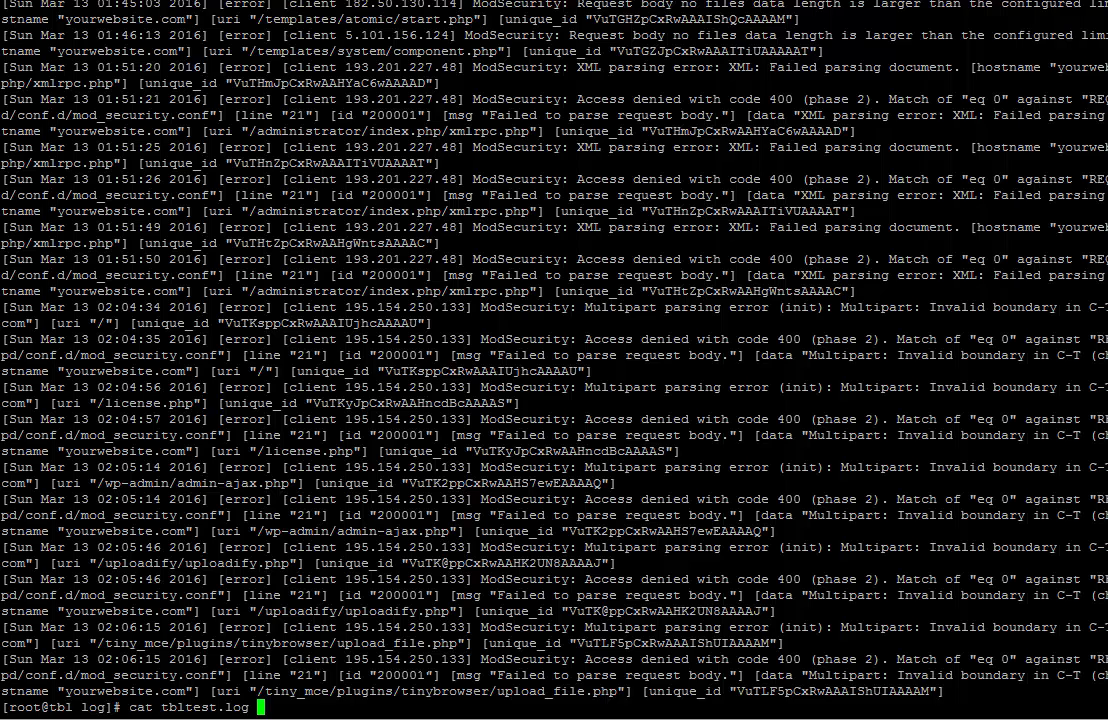
type("|")
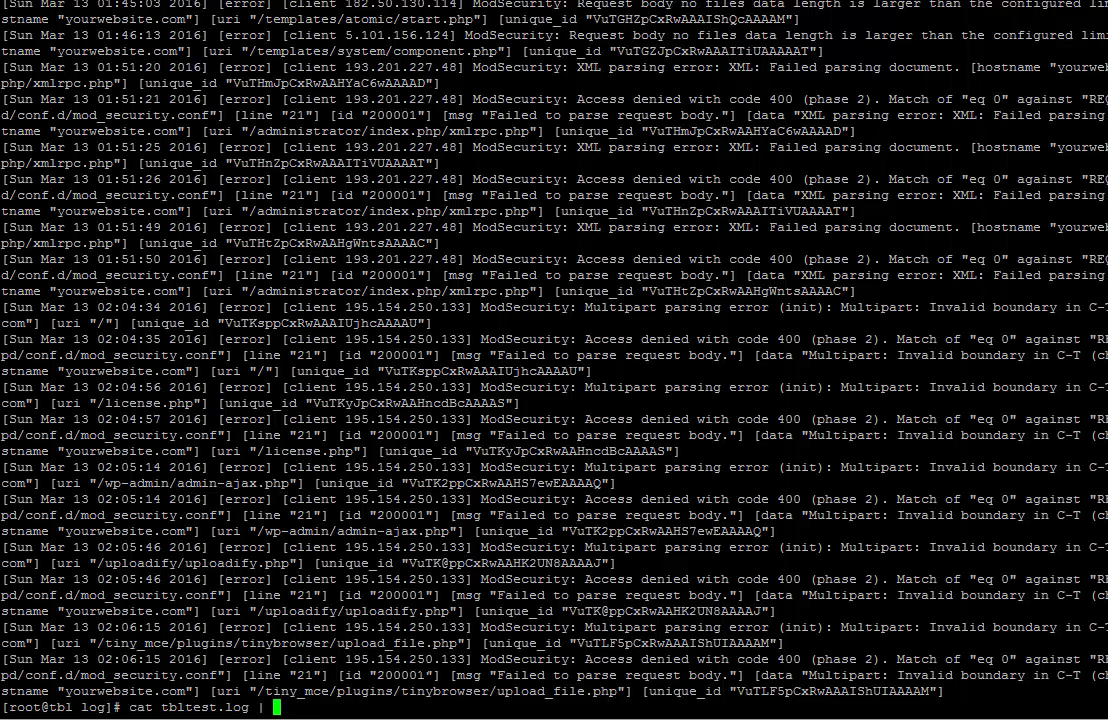
type("awk")
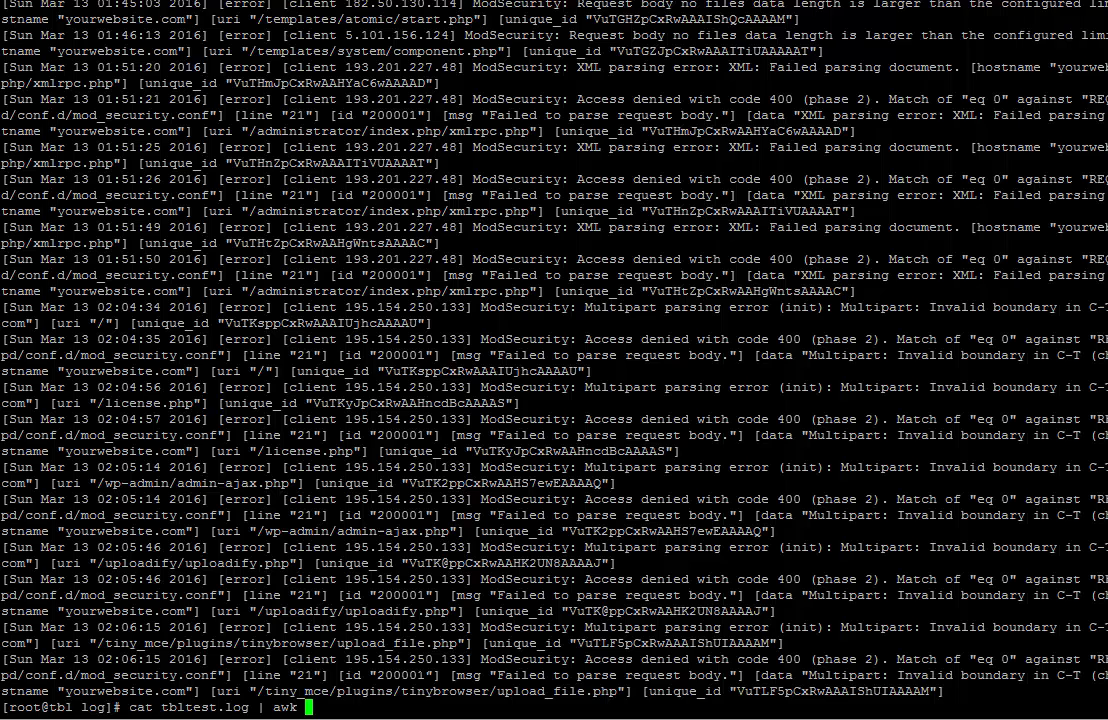
type("'{")
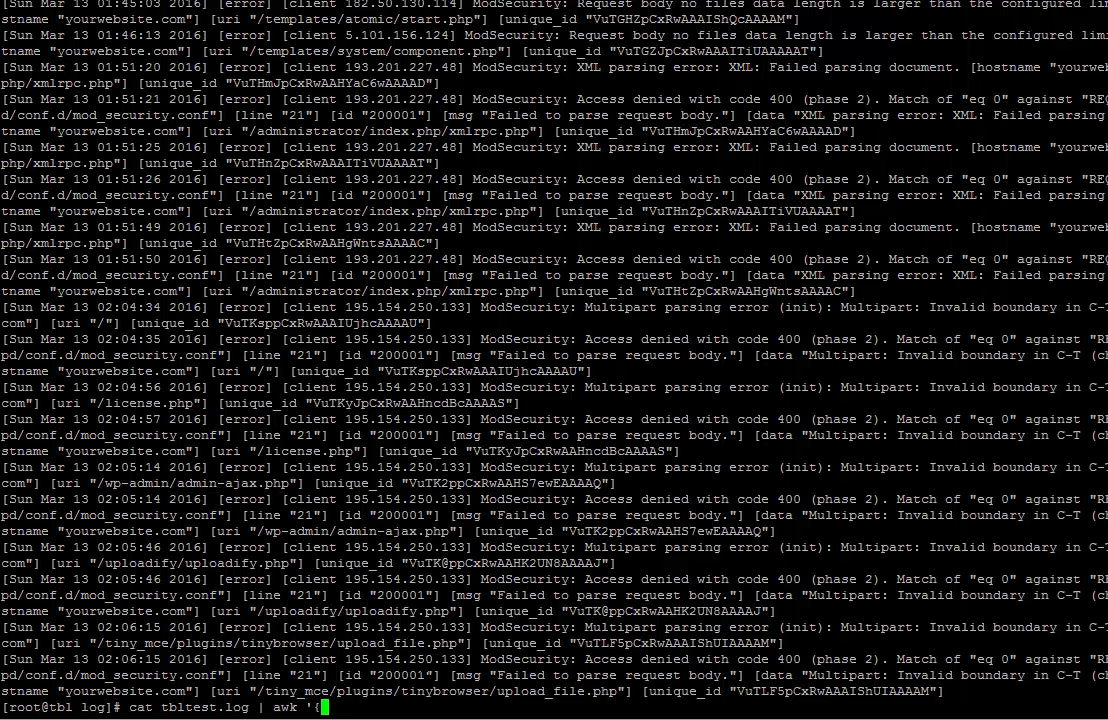
type("p")
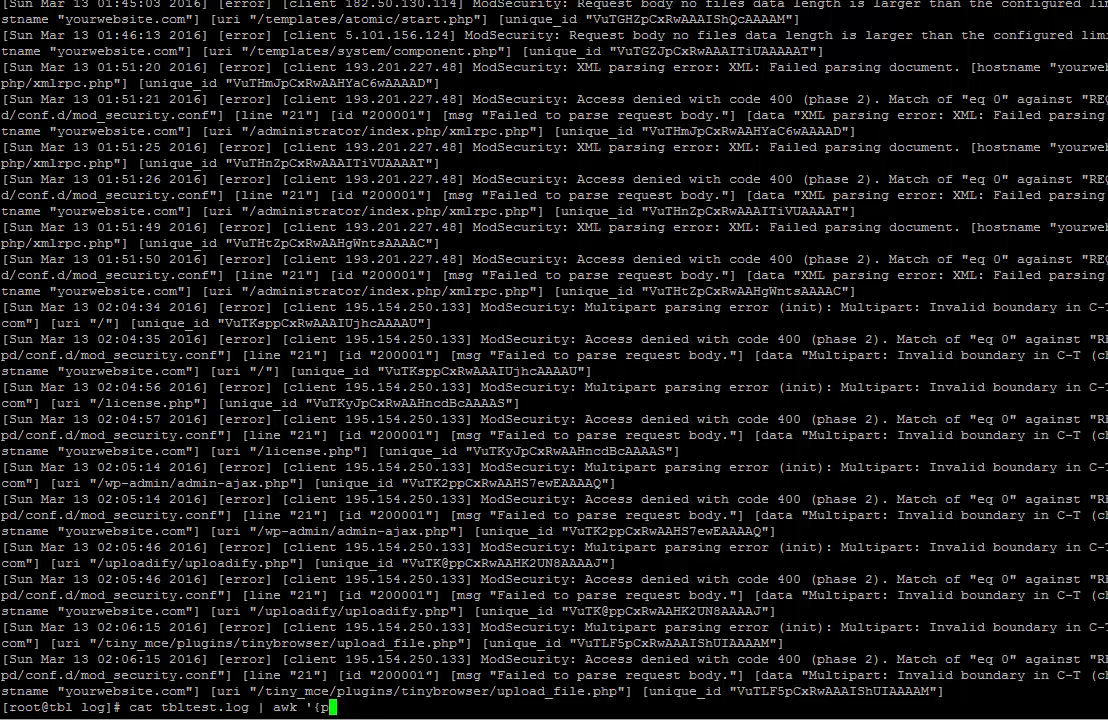
type("rint $")
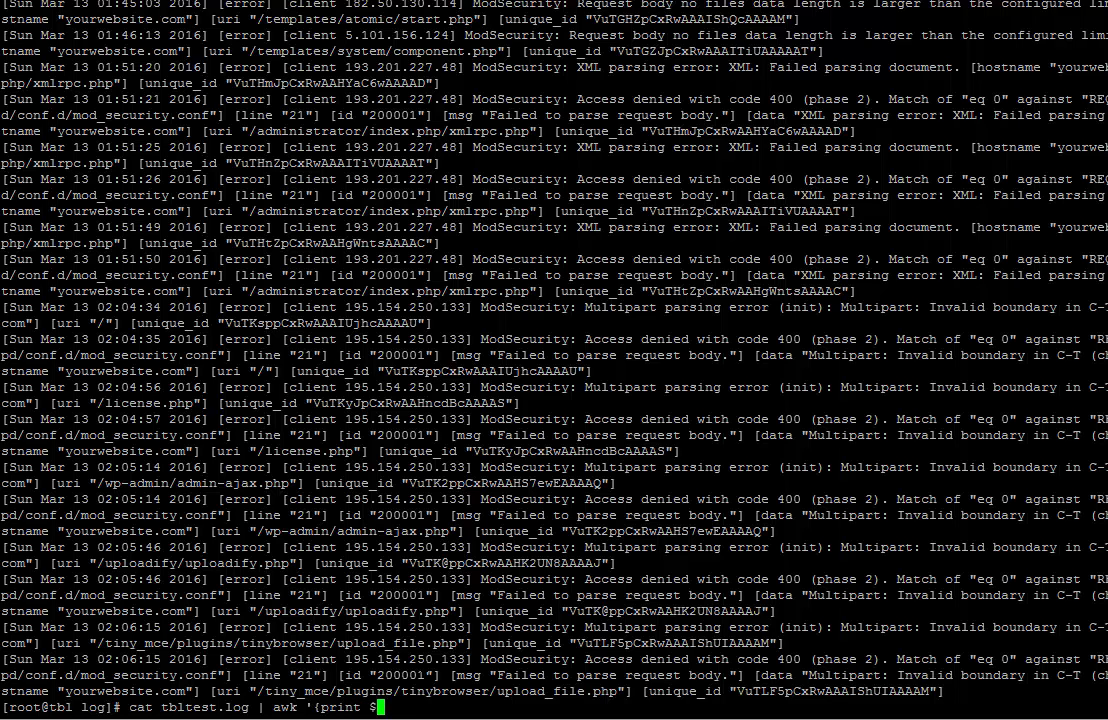
type("1")
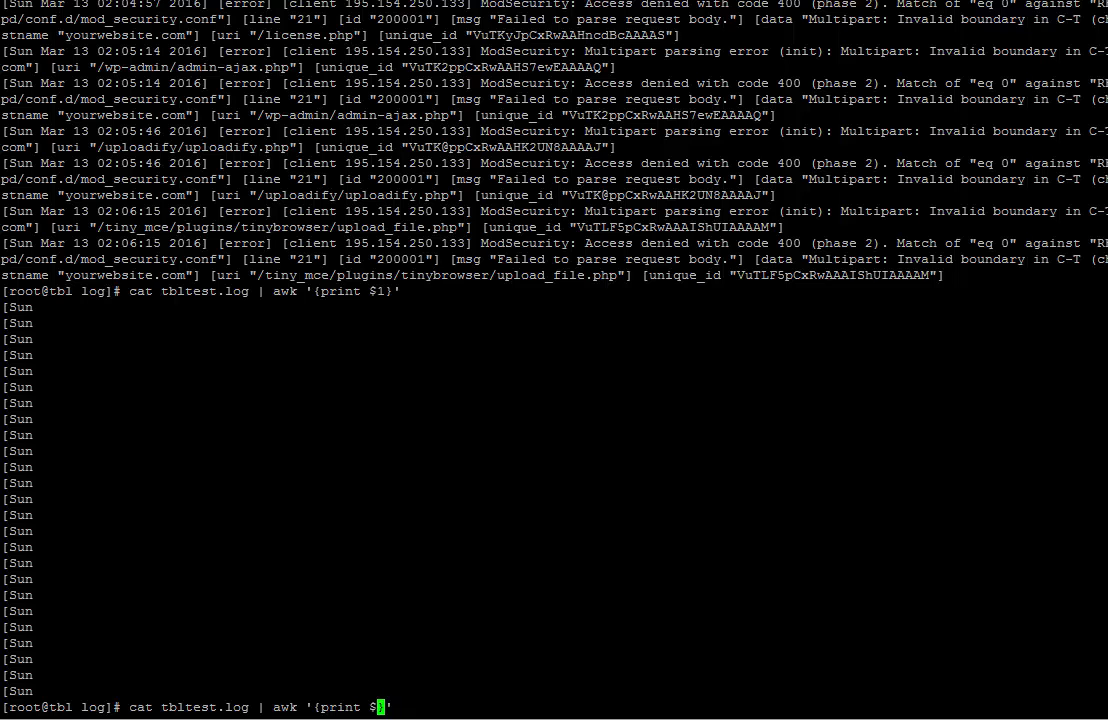
Change the awk field from $1 to $8 and rerun the pipeline
type("8")
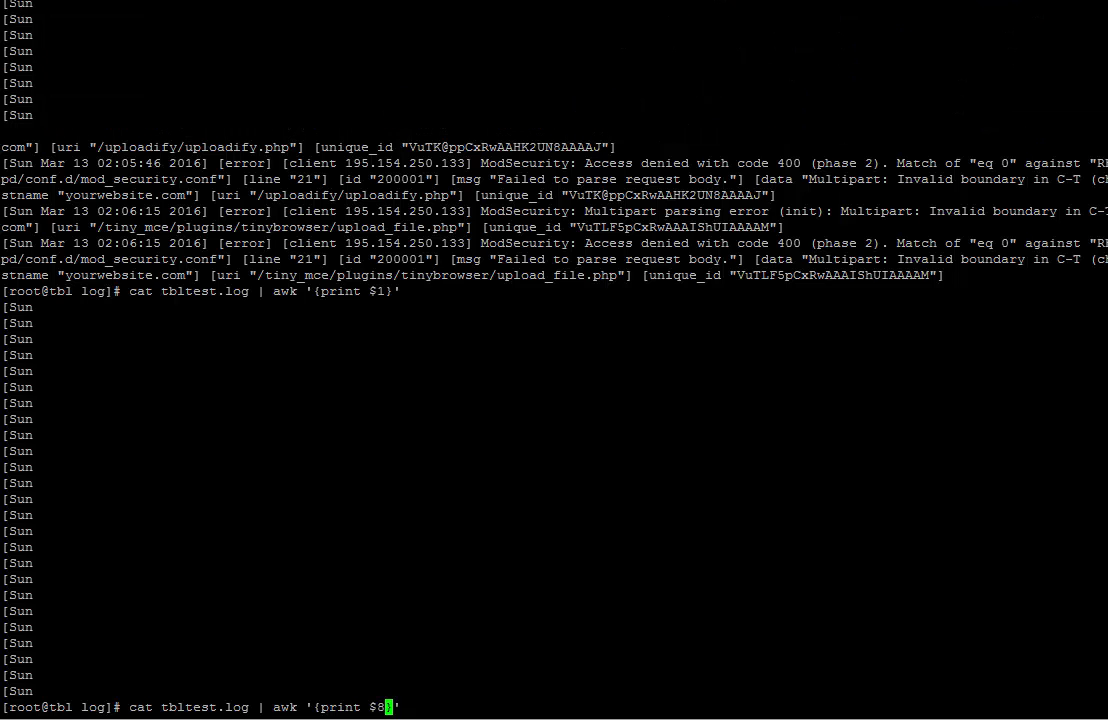
key("Enter")
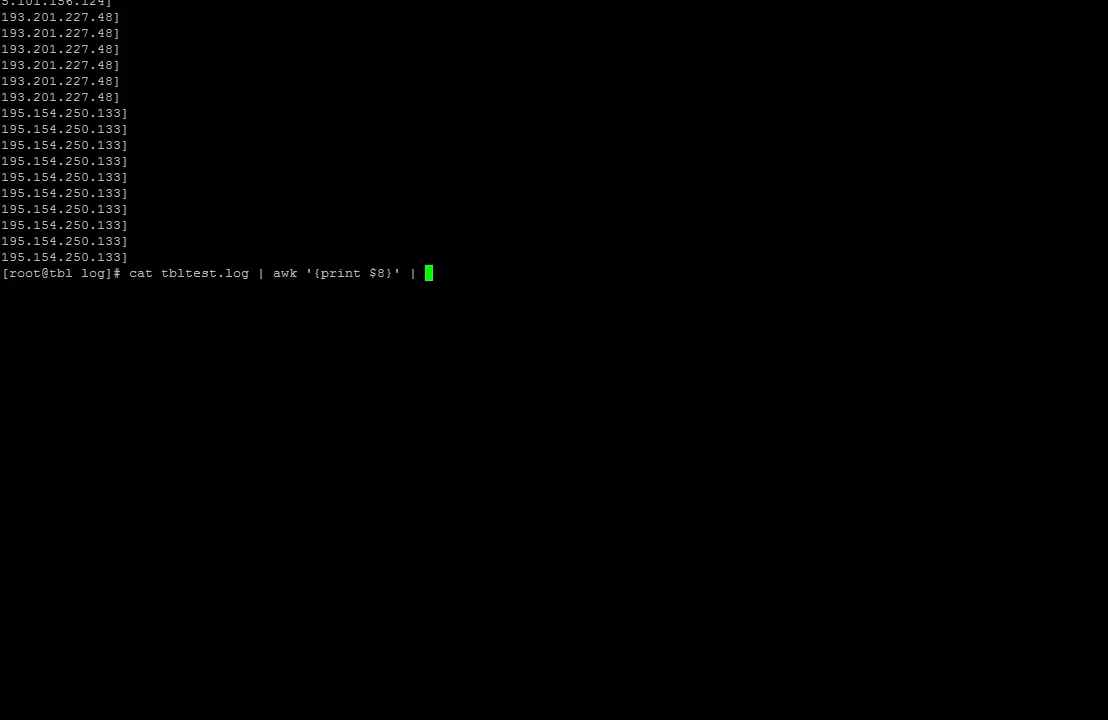
Append cut -d] -f1 to strip the trailing bracket, then type clear
type("cut -d")
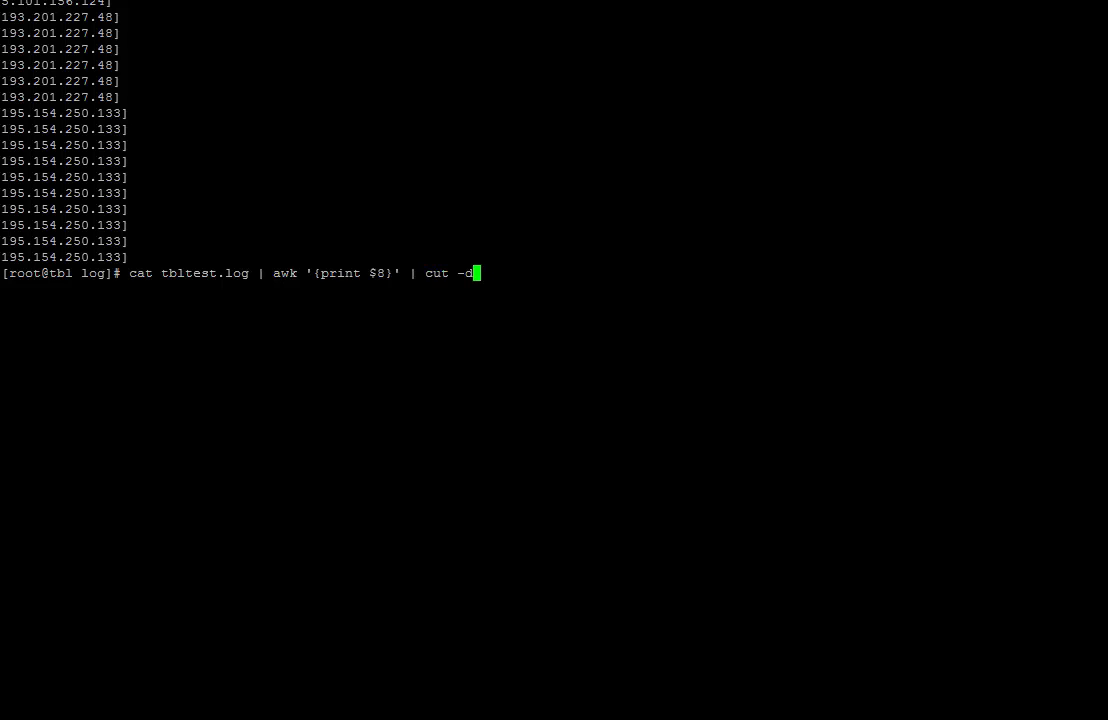
type("]")
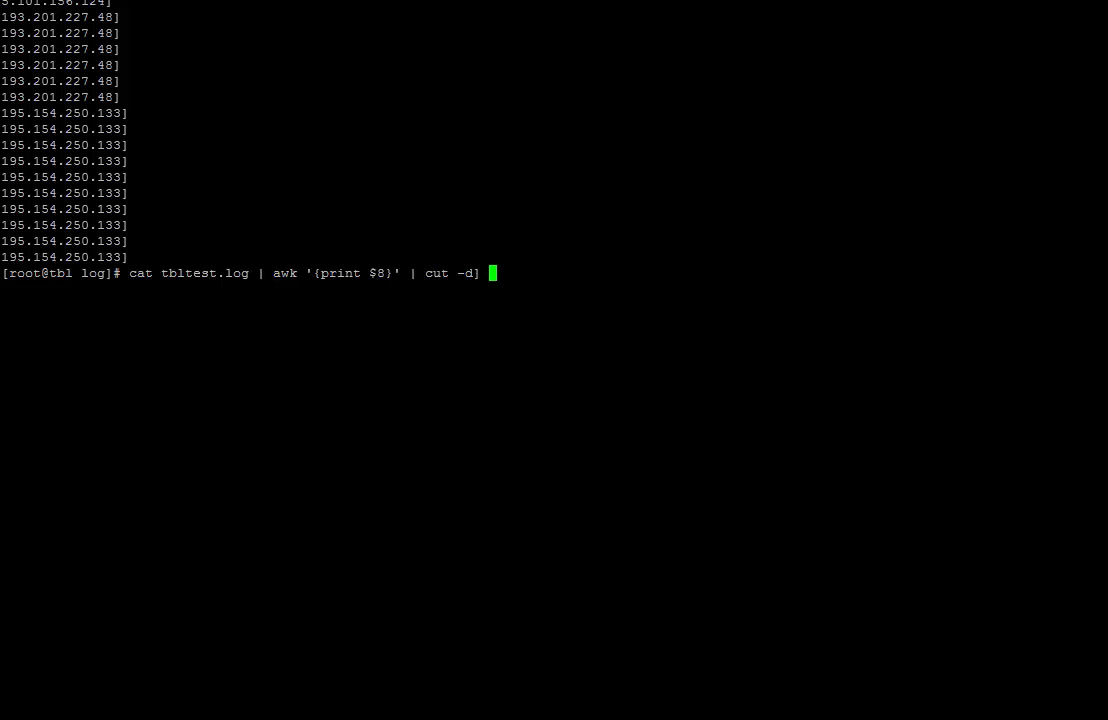
type("-f1")
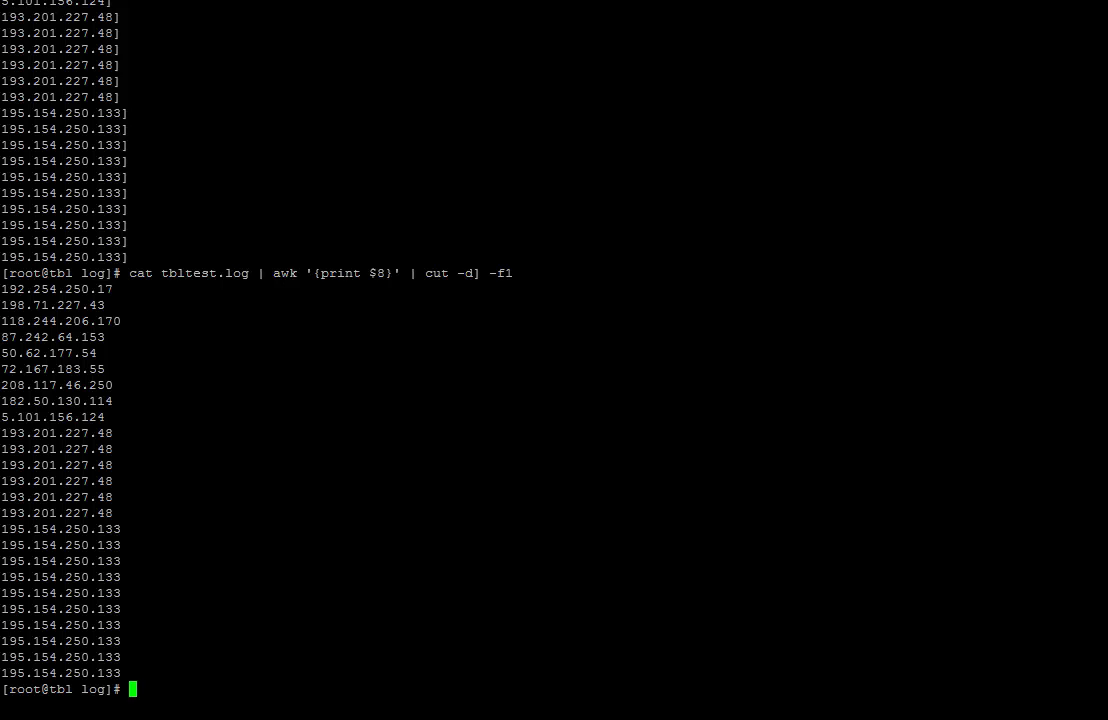
type("clear")
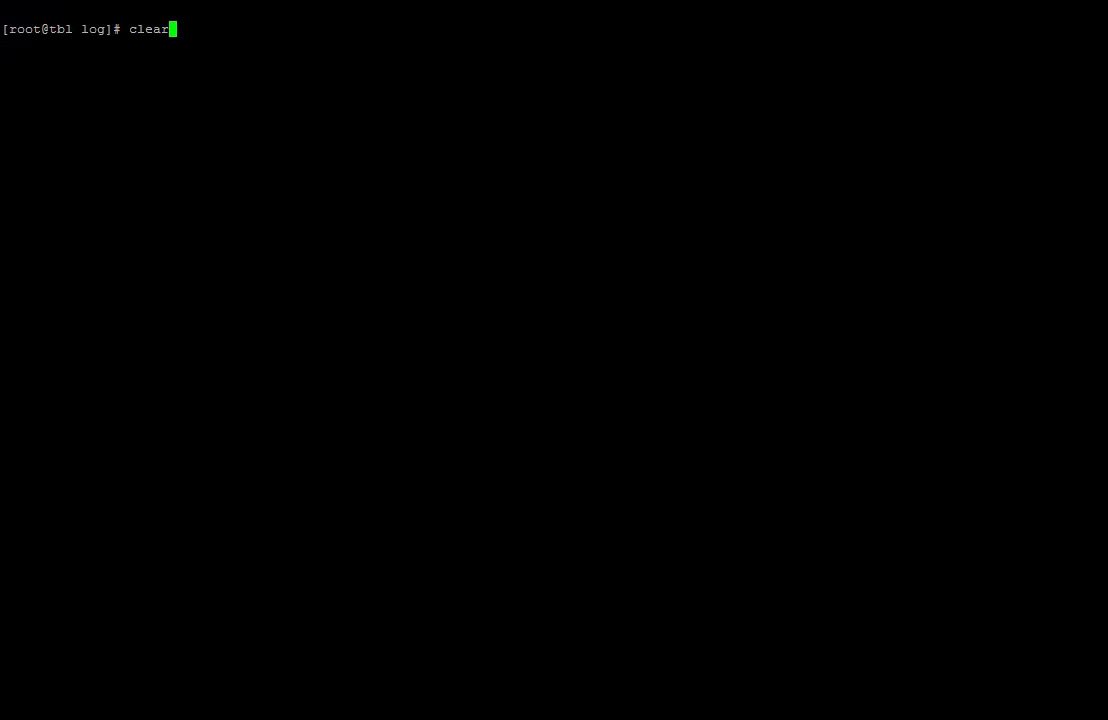
Retype the awk/cut pipeline with | sort | uniq appended, beginning a uniq option
type("cat tbltest.log | awk '{print $8}' | cut -d] -f1 |")
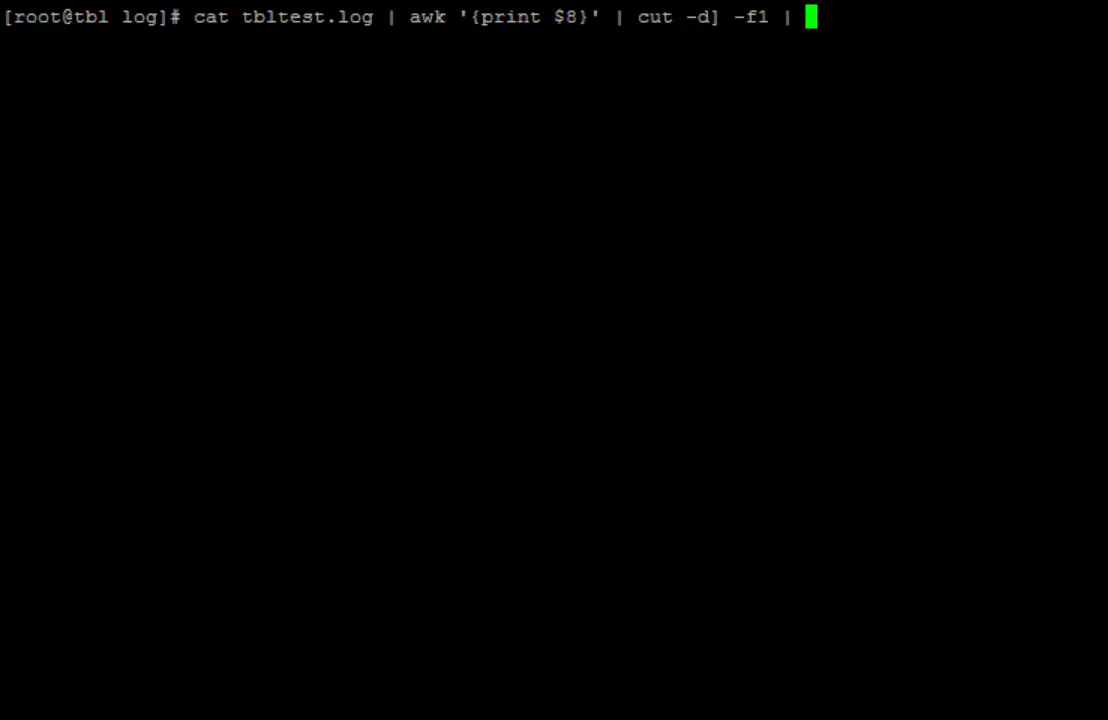
type("sort")
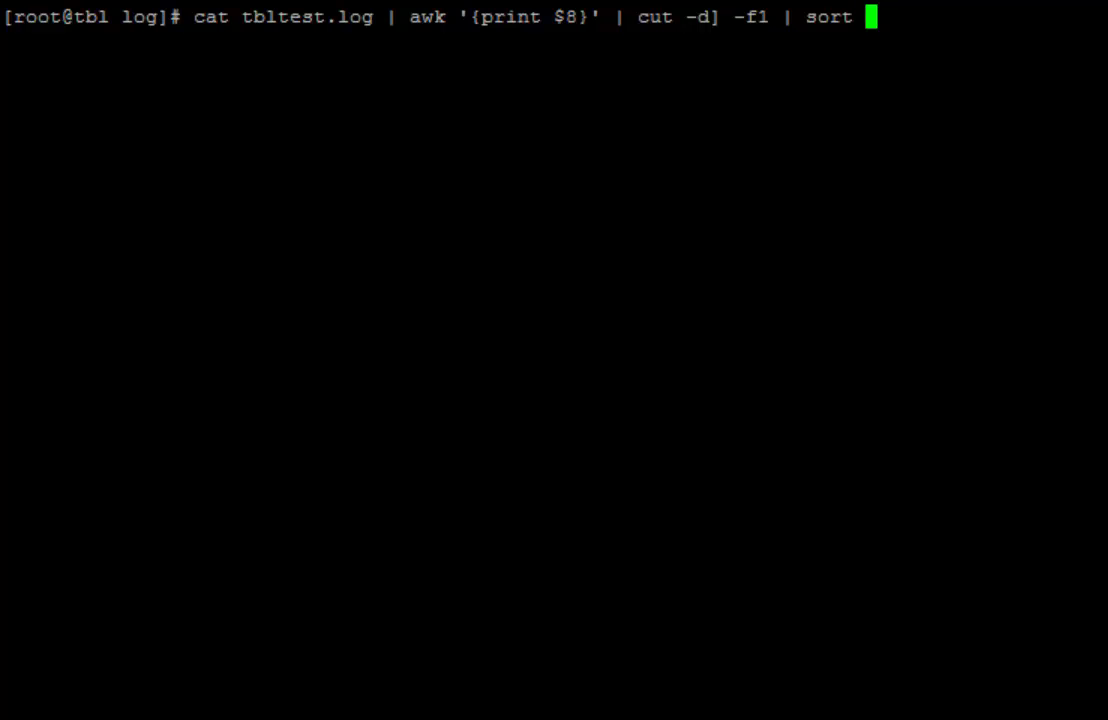
type("| u")
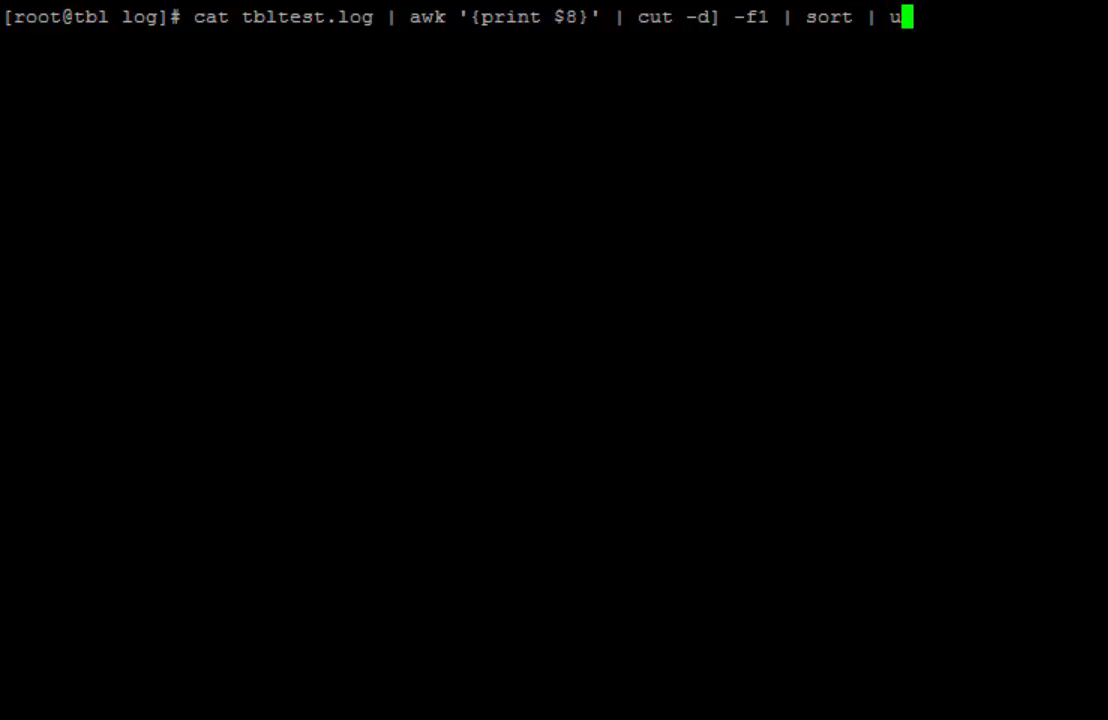
type("niq")
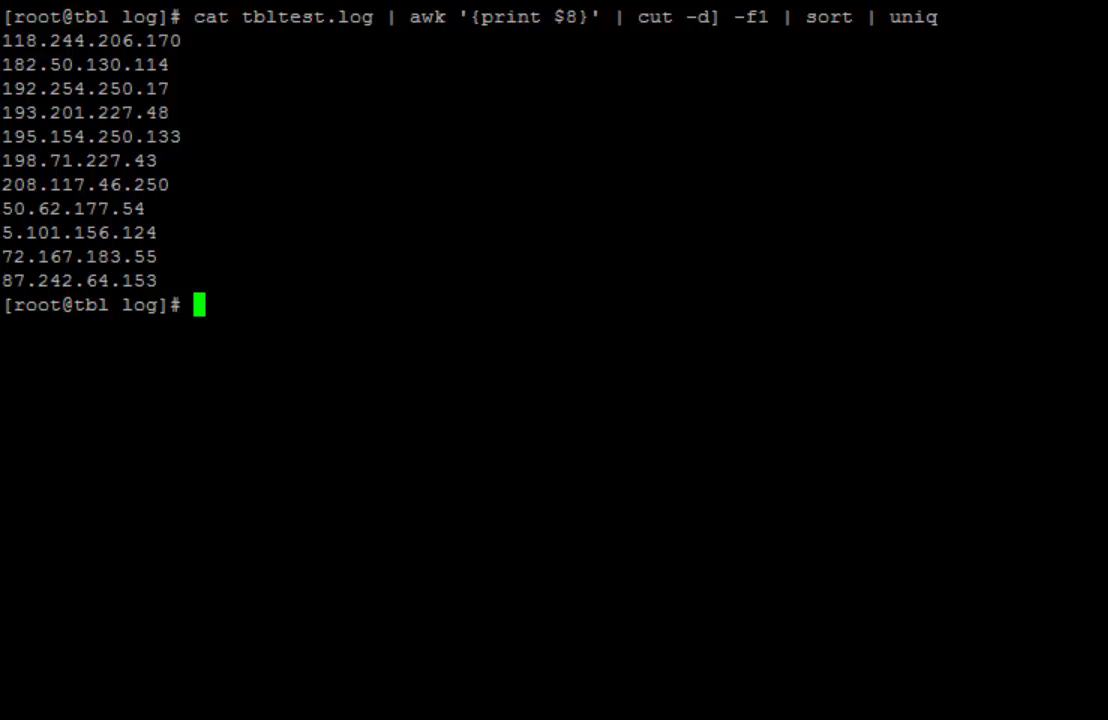
type("-d] -f1 | sort | uniq -")
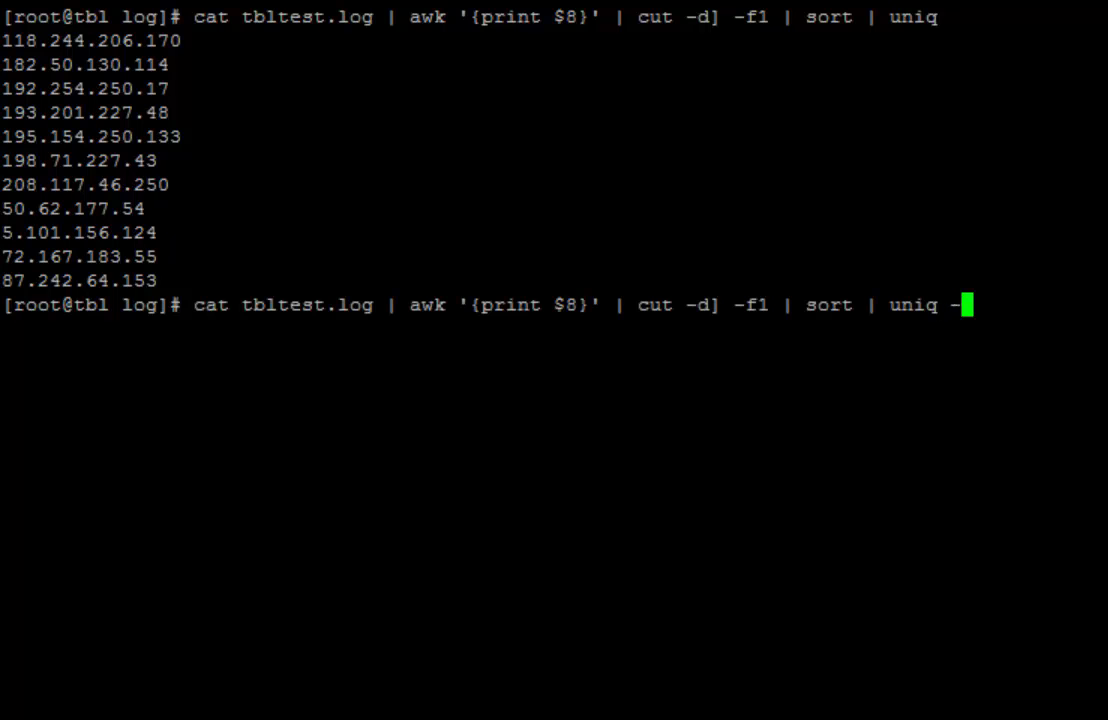